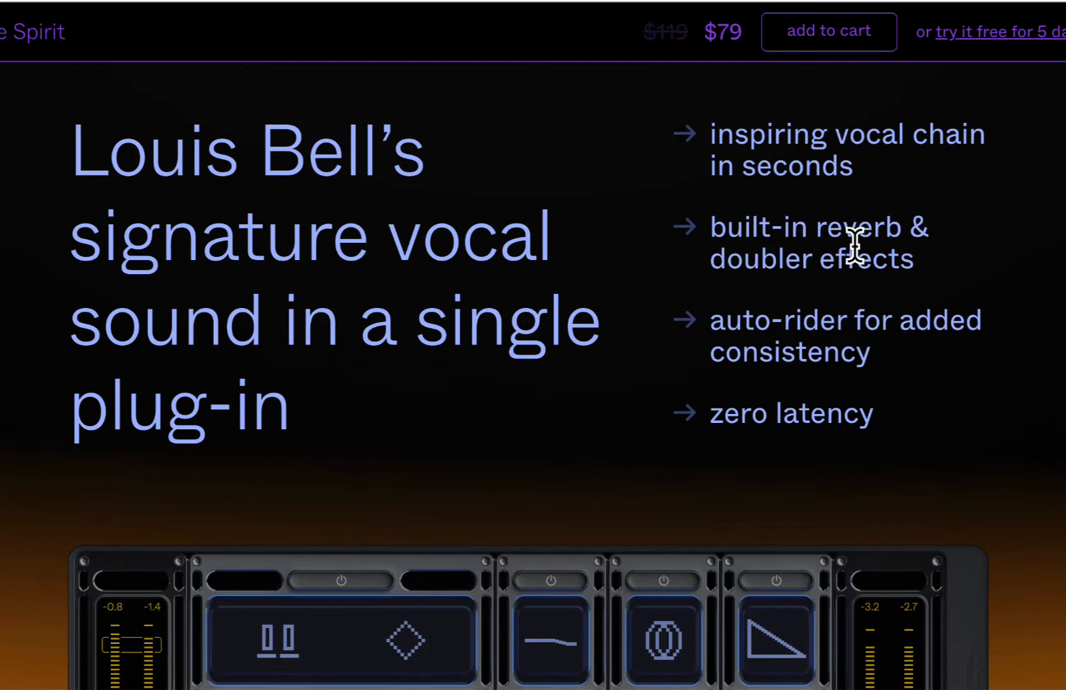
{"action": "mouse_move", "coordinate": [863, 458]}
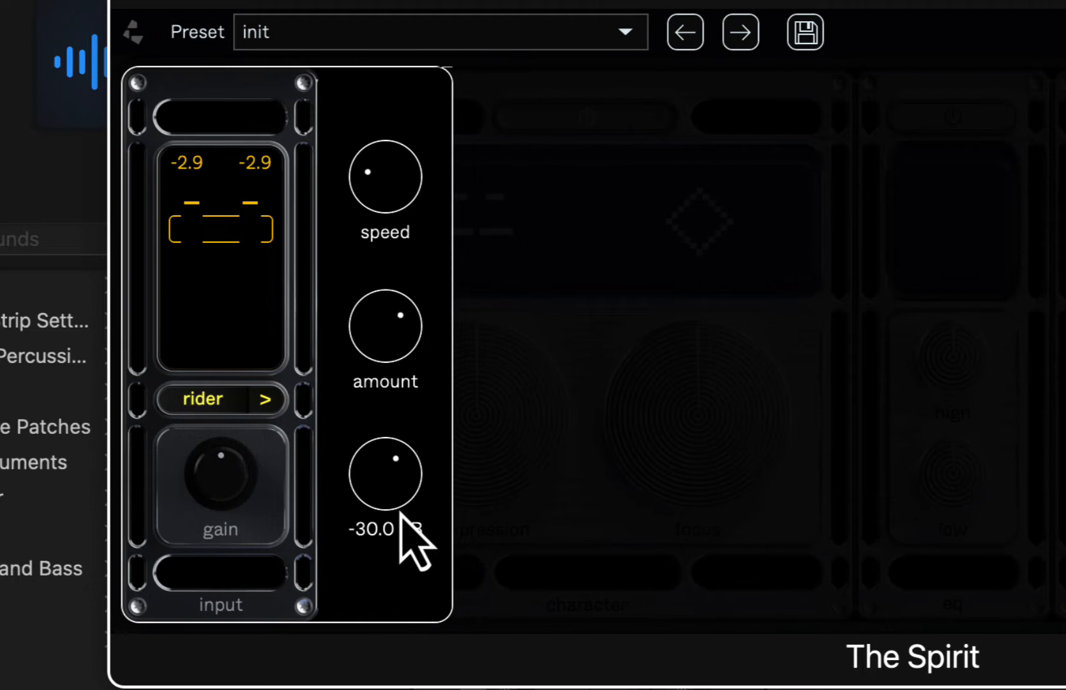
{"action": "mouse_move", "coordinate": [401, 517]}
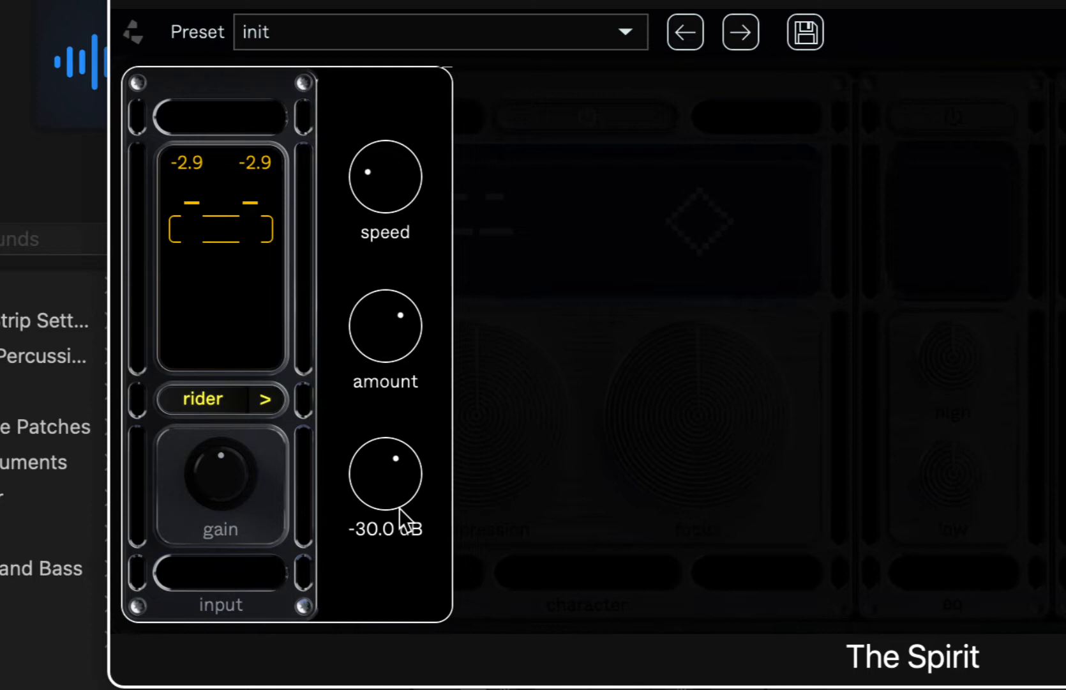
Close The Spirit's rider settings so the character and EQ sections show again.
{"action": "left_click", "coordinate": [221, 400]}
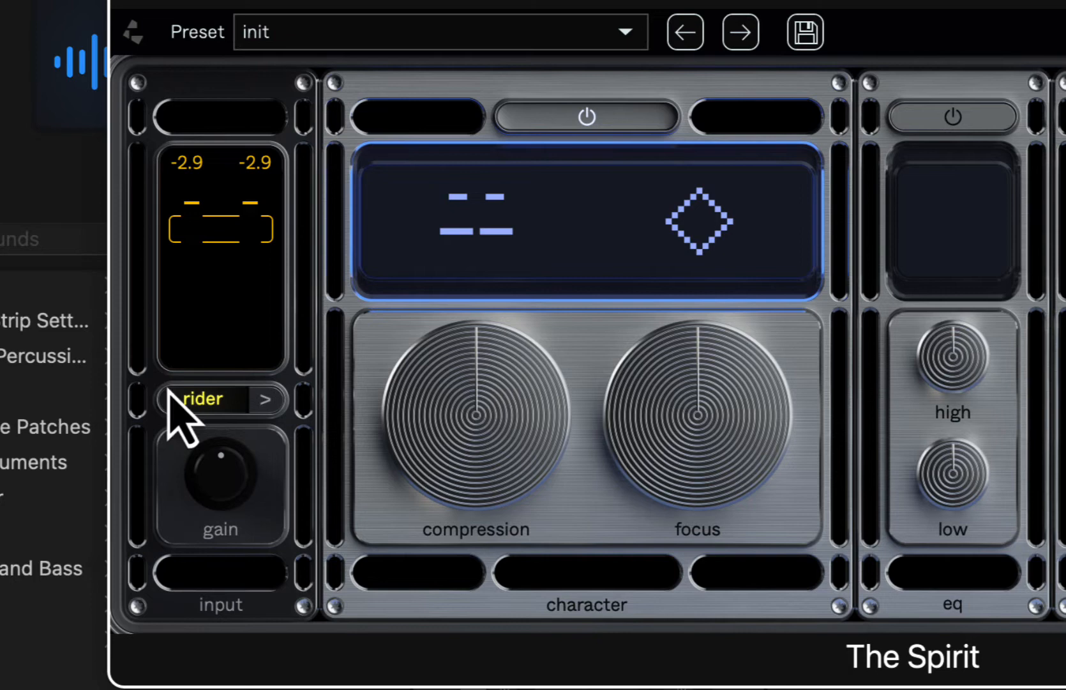
{"action": "mouse_move", "coordinate": [746, 359]}
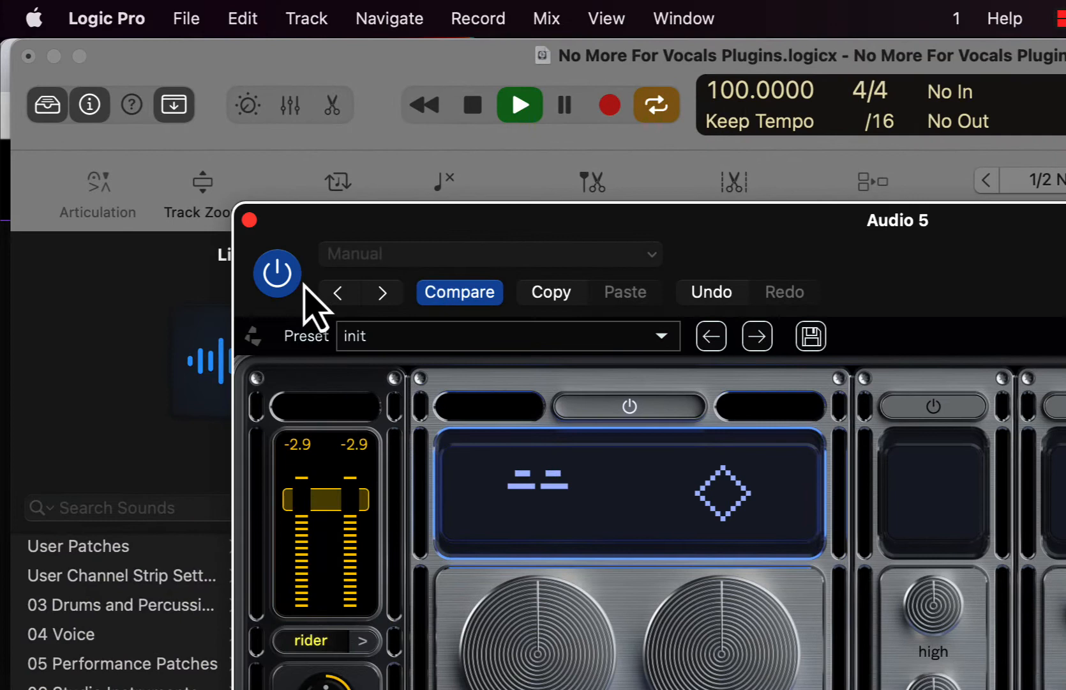
Load the 'cavern beauty' preset into The Spirit in place of init.
{"action": "left_click", "coordinate": [382, 291]}
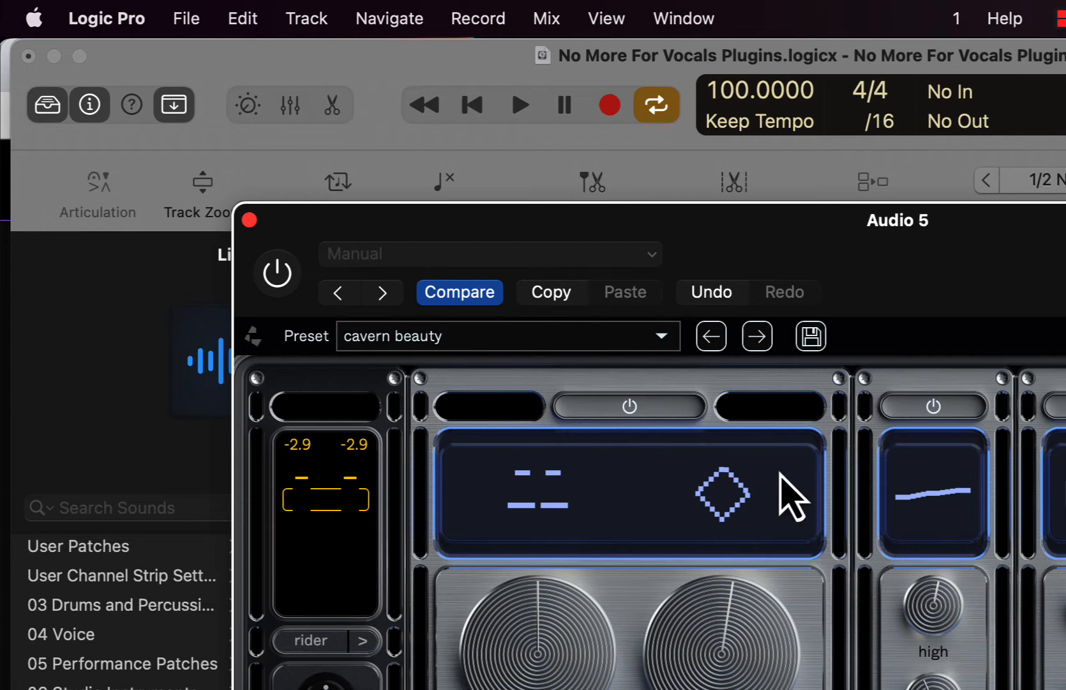
Start playback to hear the vocal through the cavern beauty preset.
{"action": "left_click", "coordinate": [520, 104]}
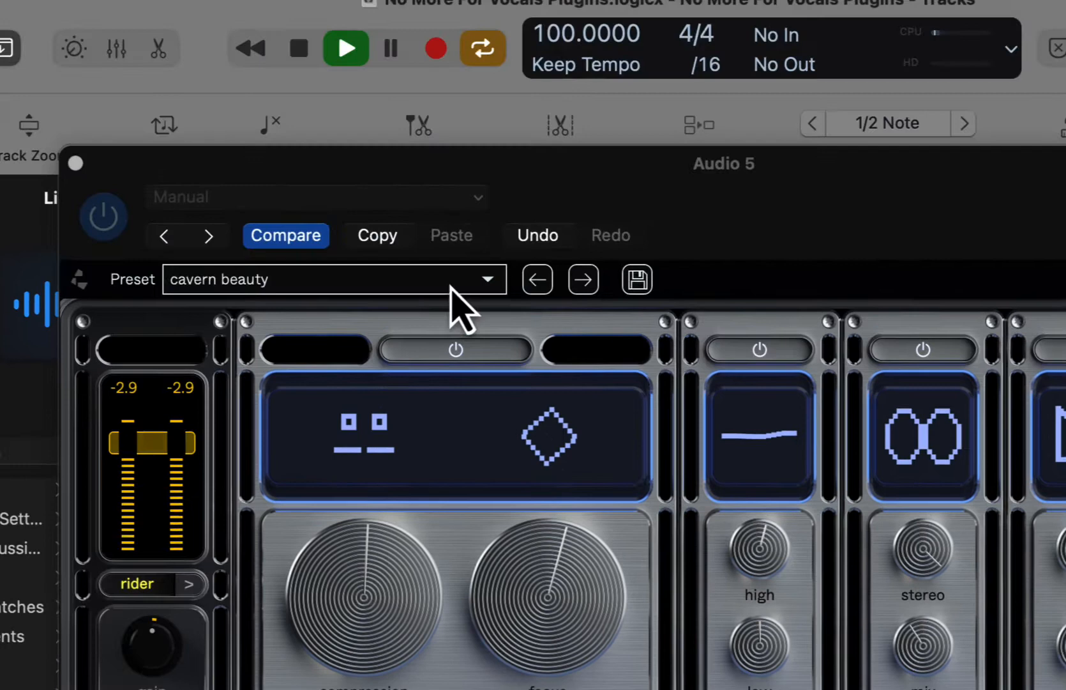
Return to Logic Pro from Chrome with The Spirit reset to its init preset.
{"action": "left_click", "coordinate": [583, 279]}
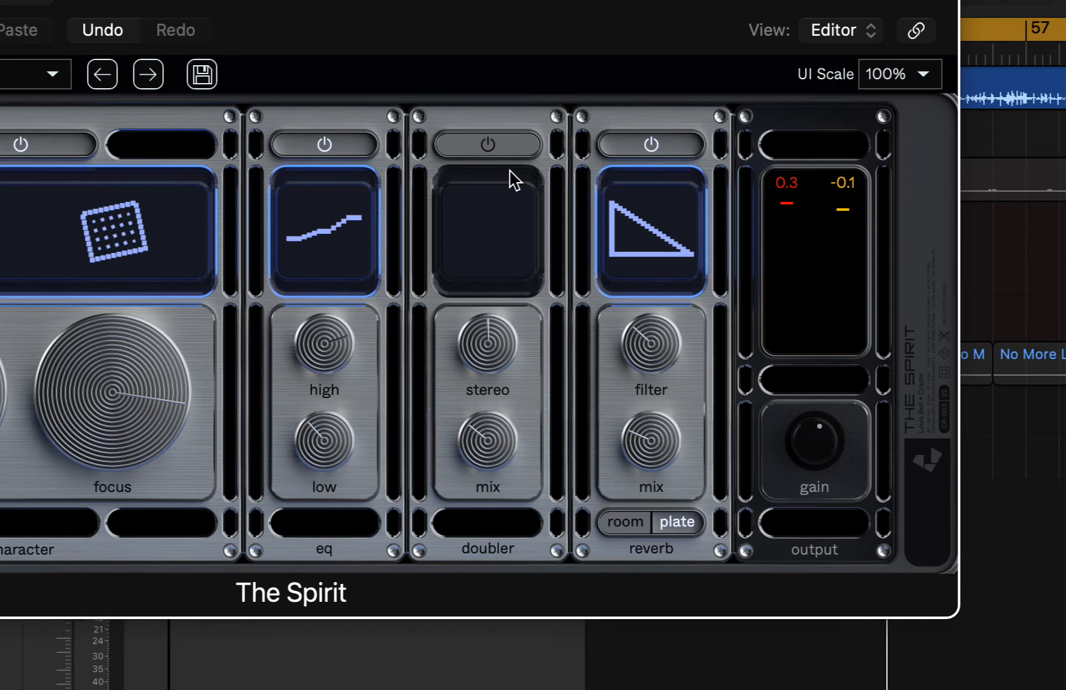
{"action": "mouse_move", "coordinate": [513, 180]}
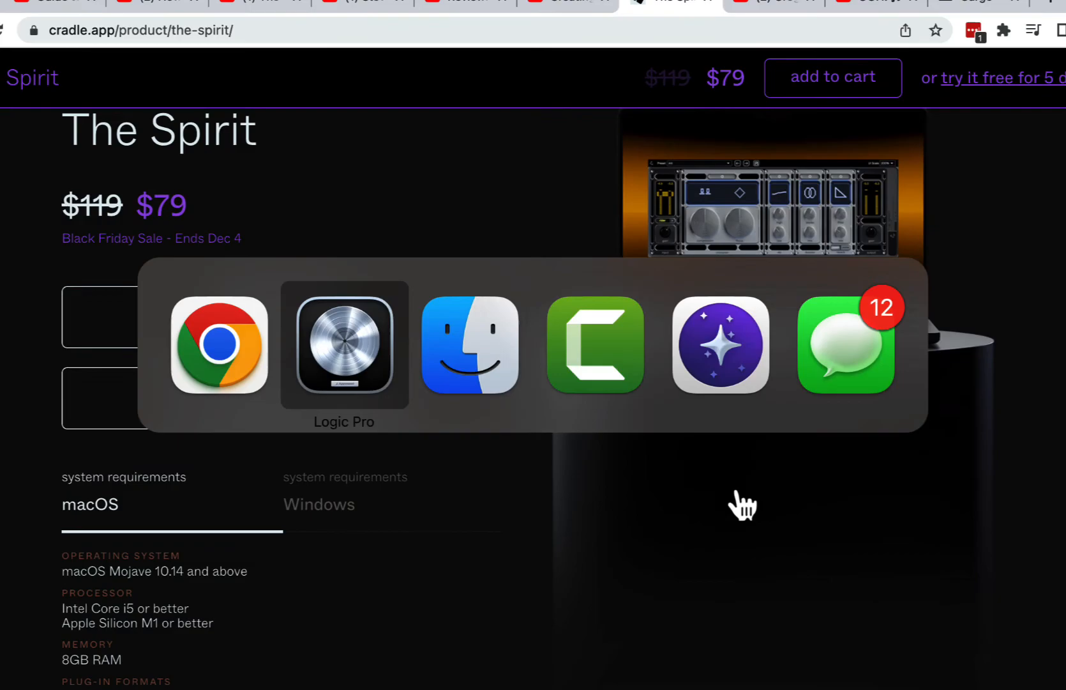
{"action": "left_click", "coordinate": [344, 347]}
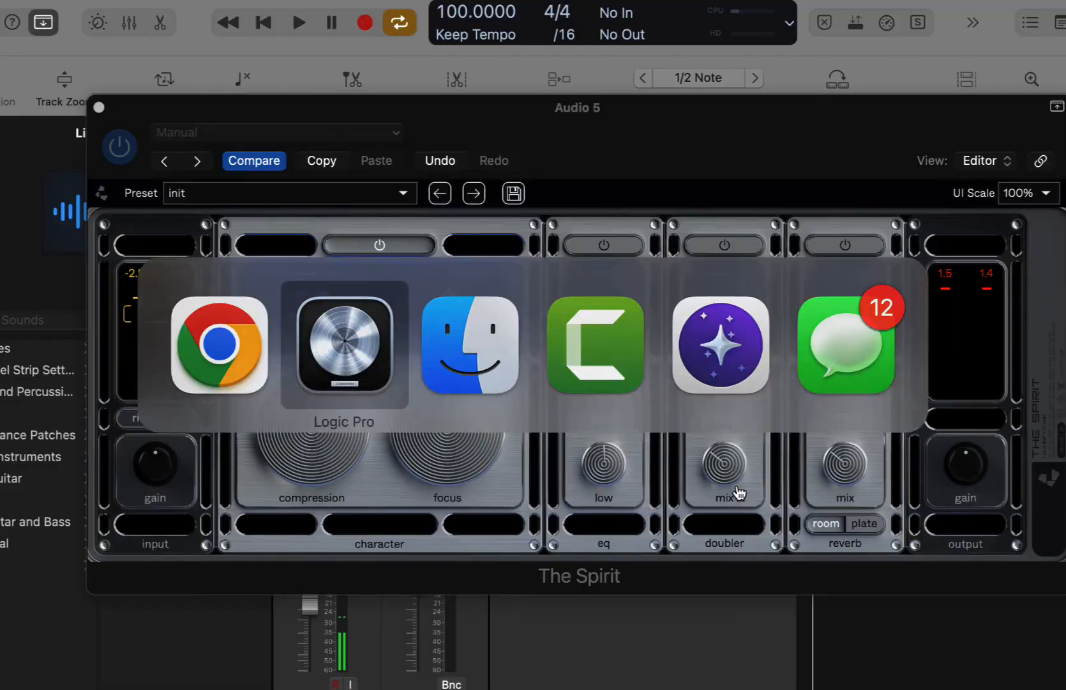